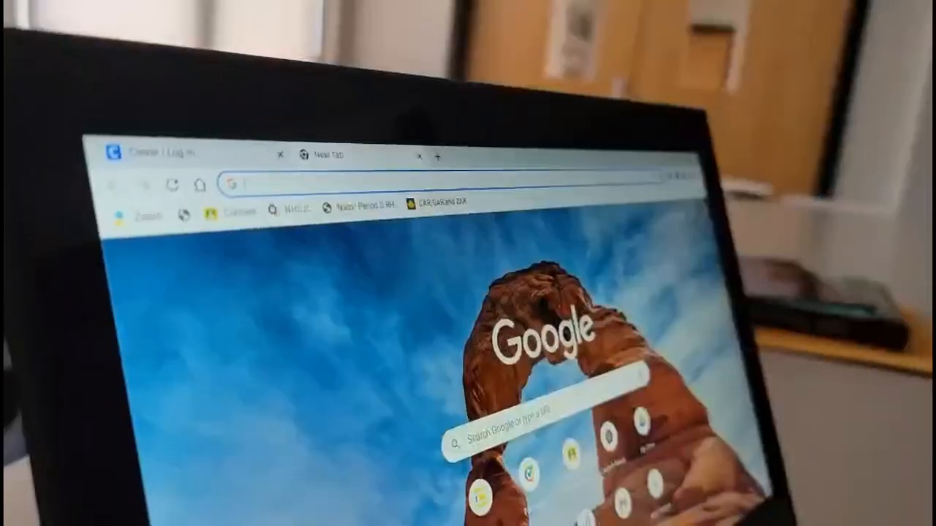
{"action": "type", "text": "ehallpass"}
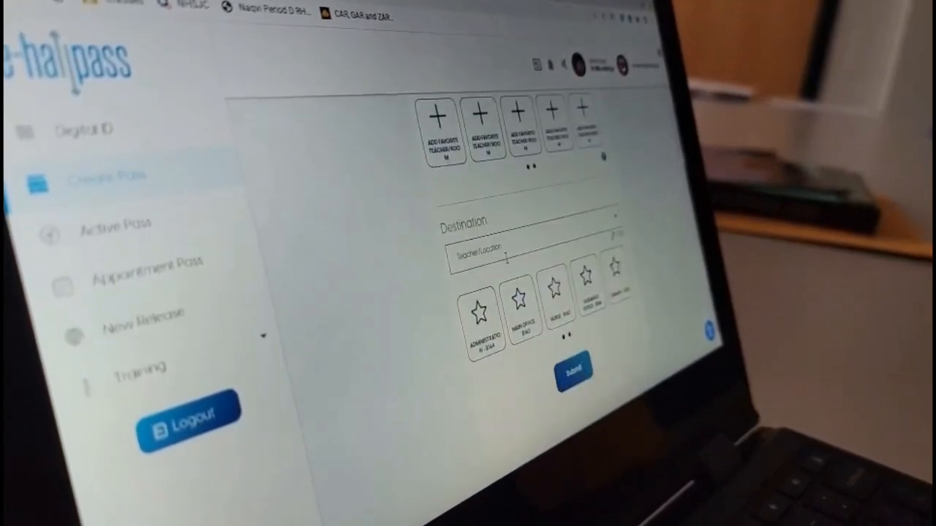
{"action": "type", "text": "bath"}
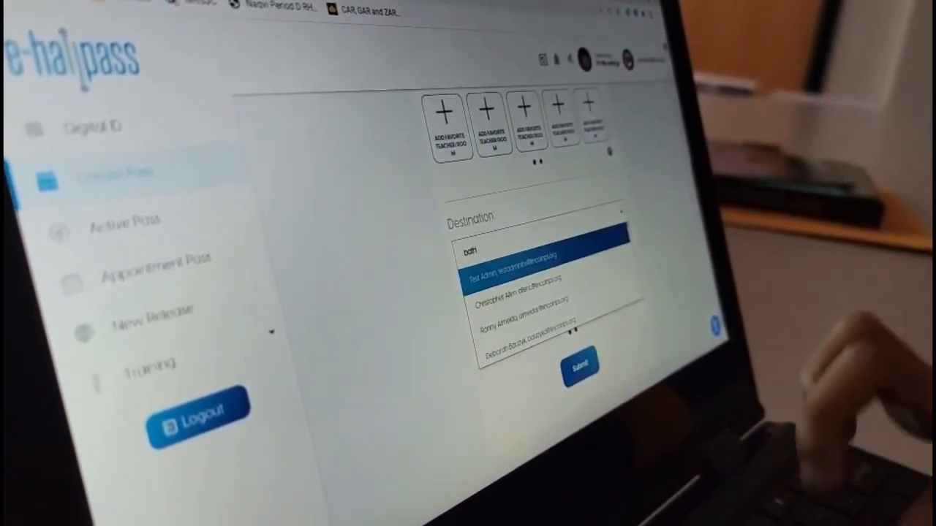